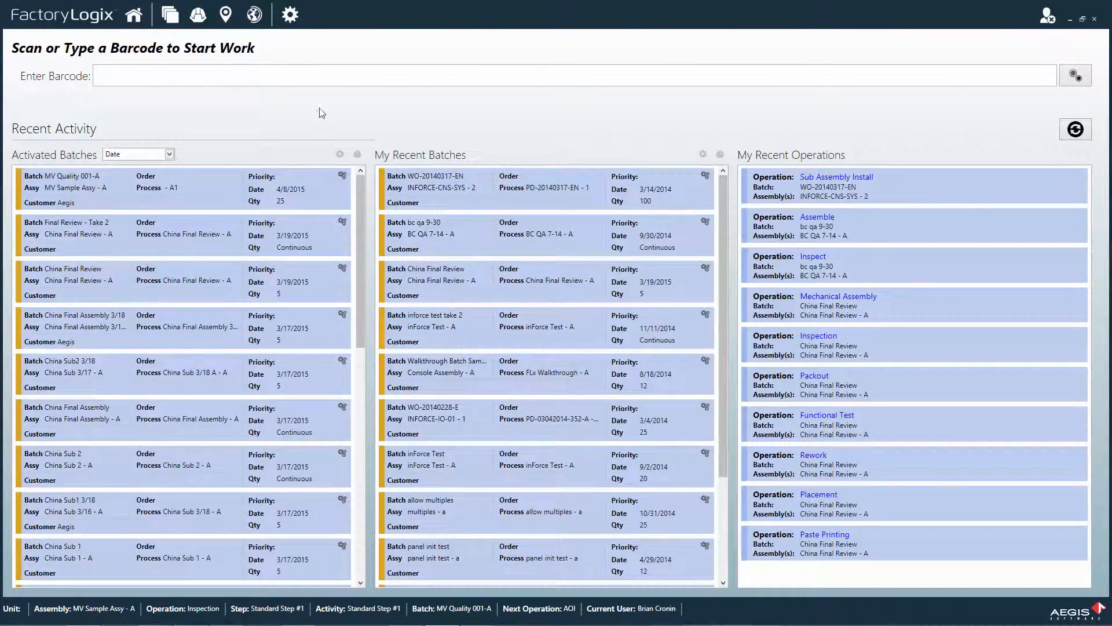
- Show the genealogy trace for barcode 9801 with detailed route history of operations and results
{"action": "left_click", "coordinate": [290, 13]}
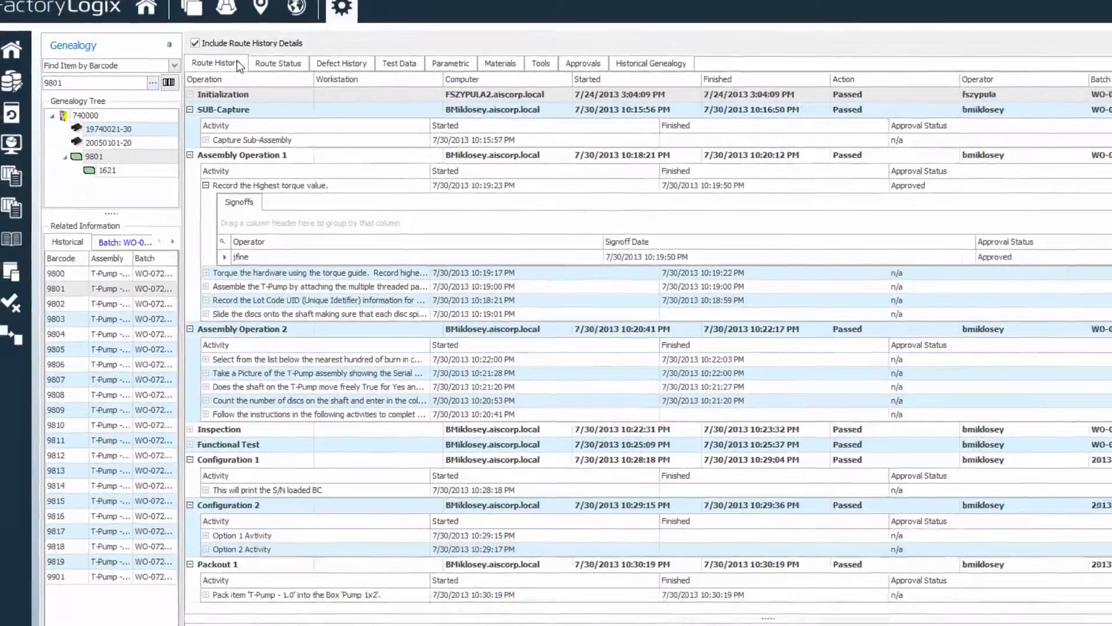
- Review unit 9801's defect history and approvals records, then return to route history
{"action": "left_click", "coordinate": [290, 61]}
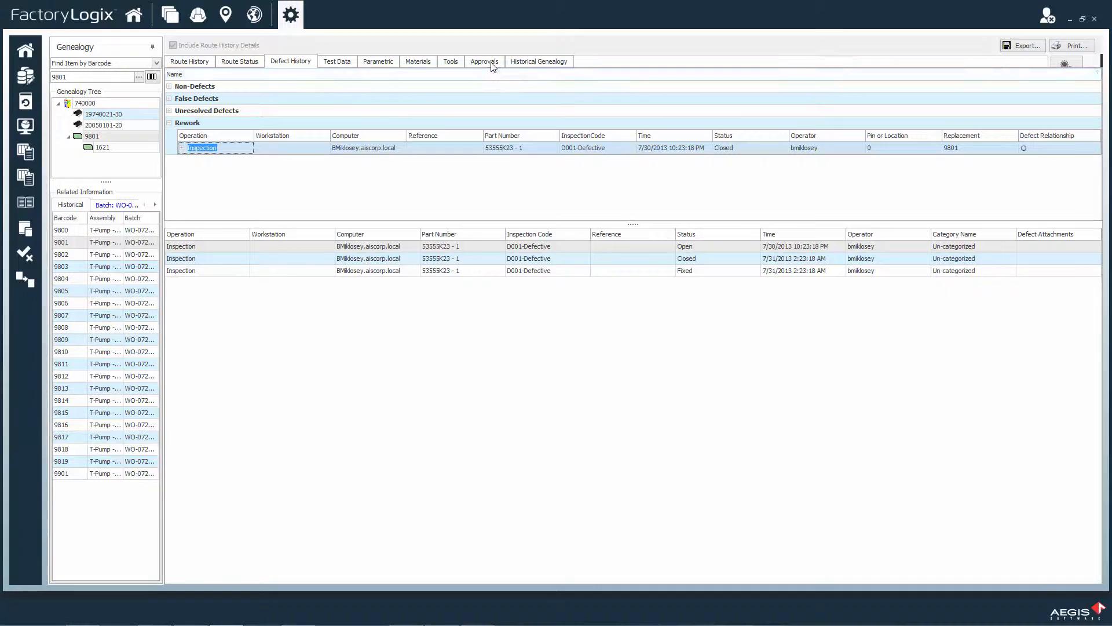
{"action": "left_click", "coordinate": [484, 61]}
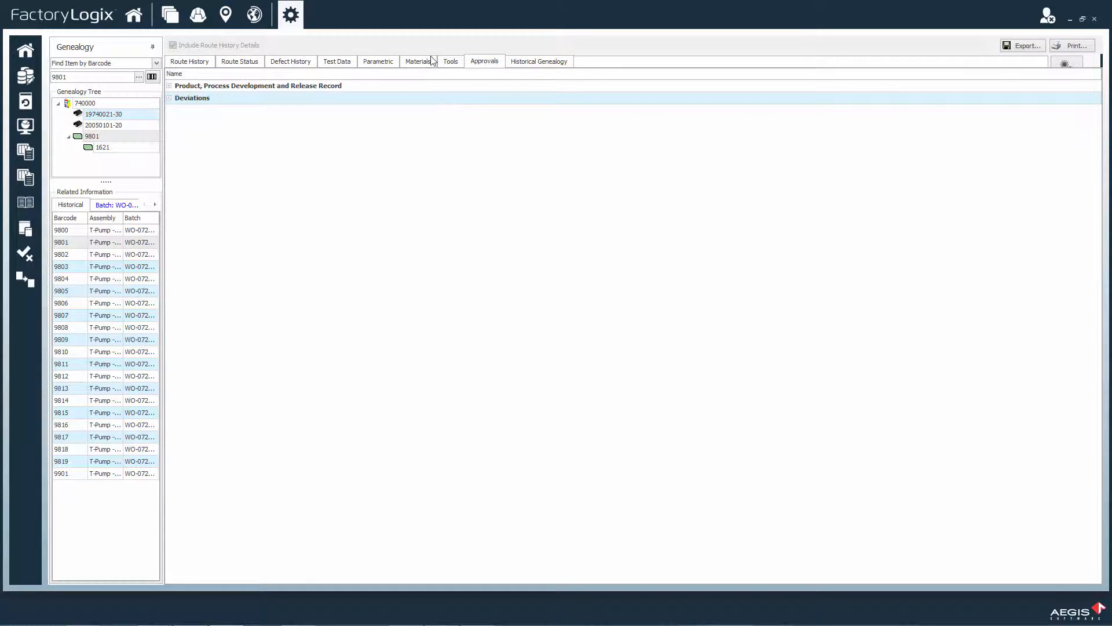
{"action": "left_click", "coordinate": [188, 61]}
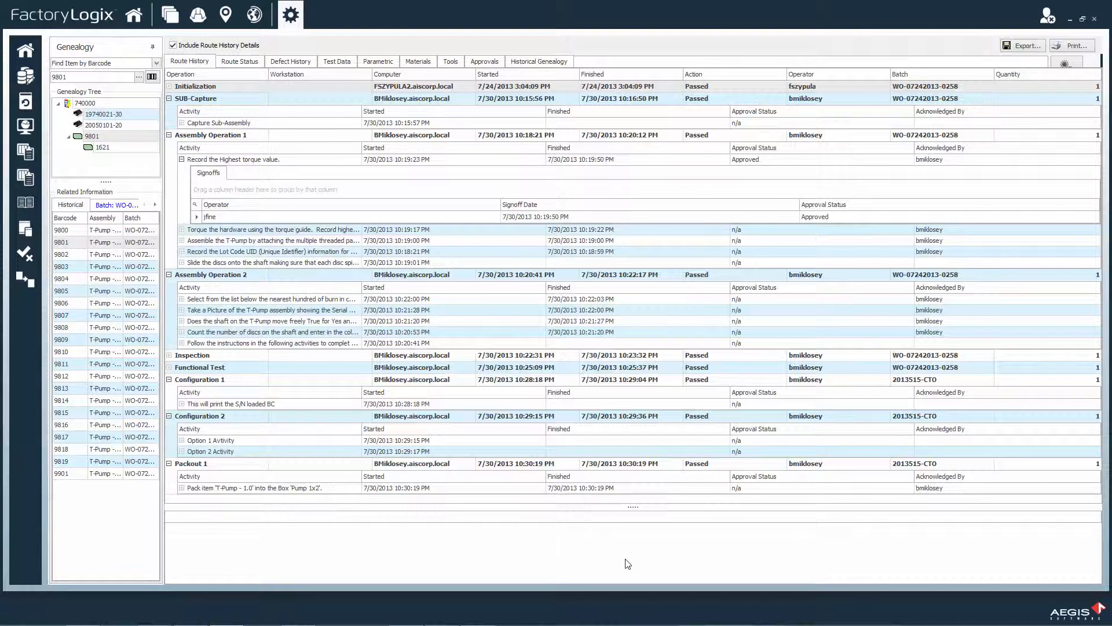
{"action": "mouse_move", "coordinate": [633, 567]}
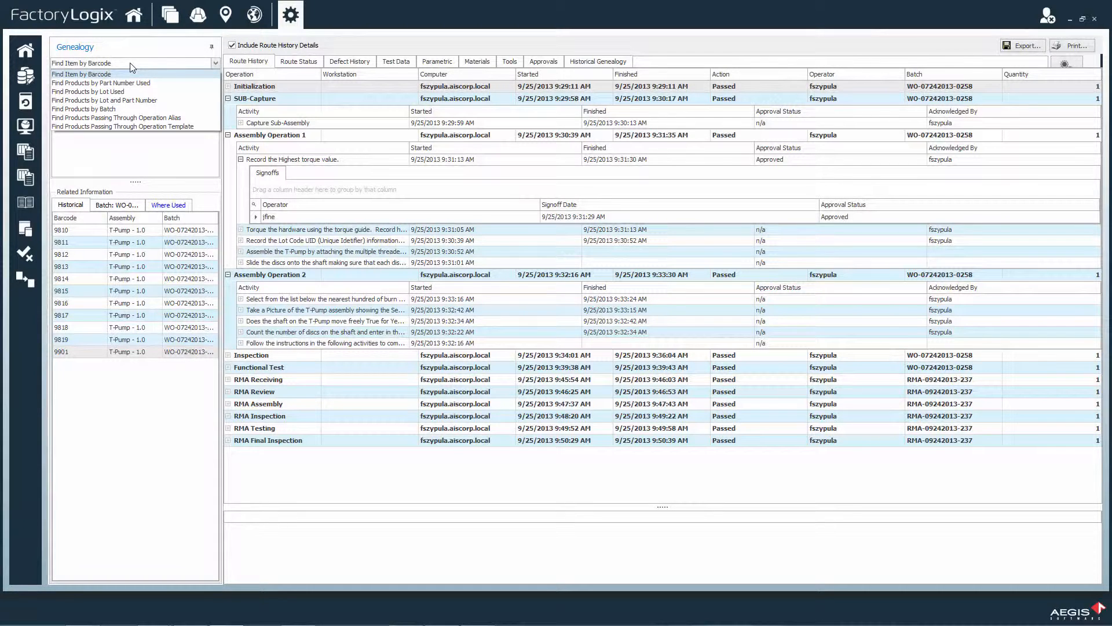
- Switch the genealogy lookup to Find Products by Lot Used
{"action": "left_click", "coordinate": [87, 91]}
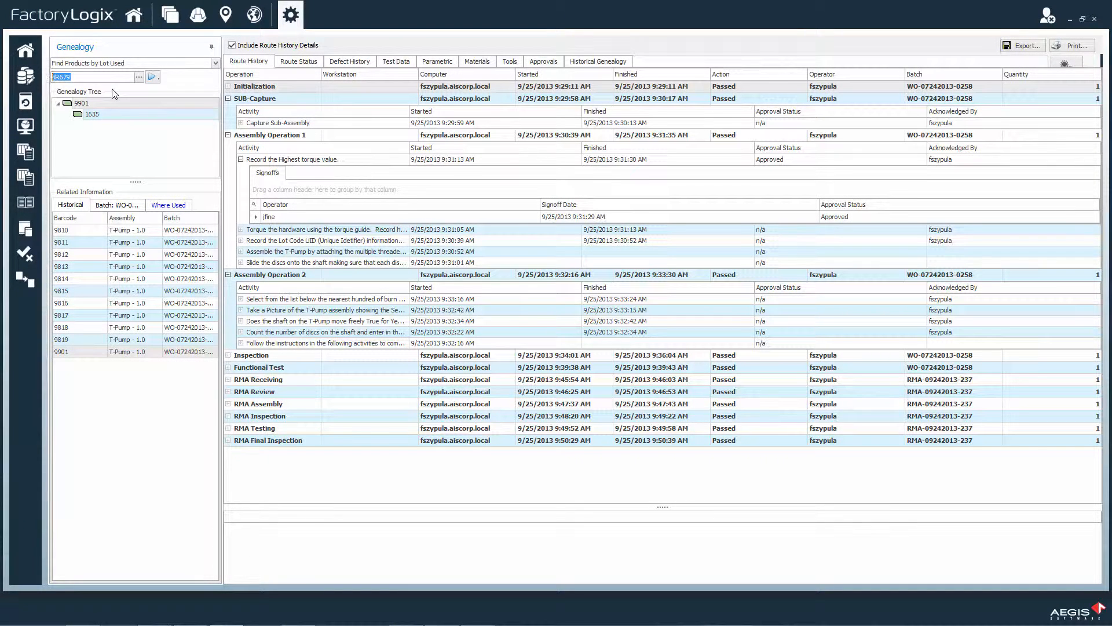